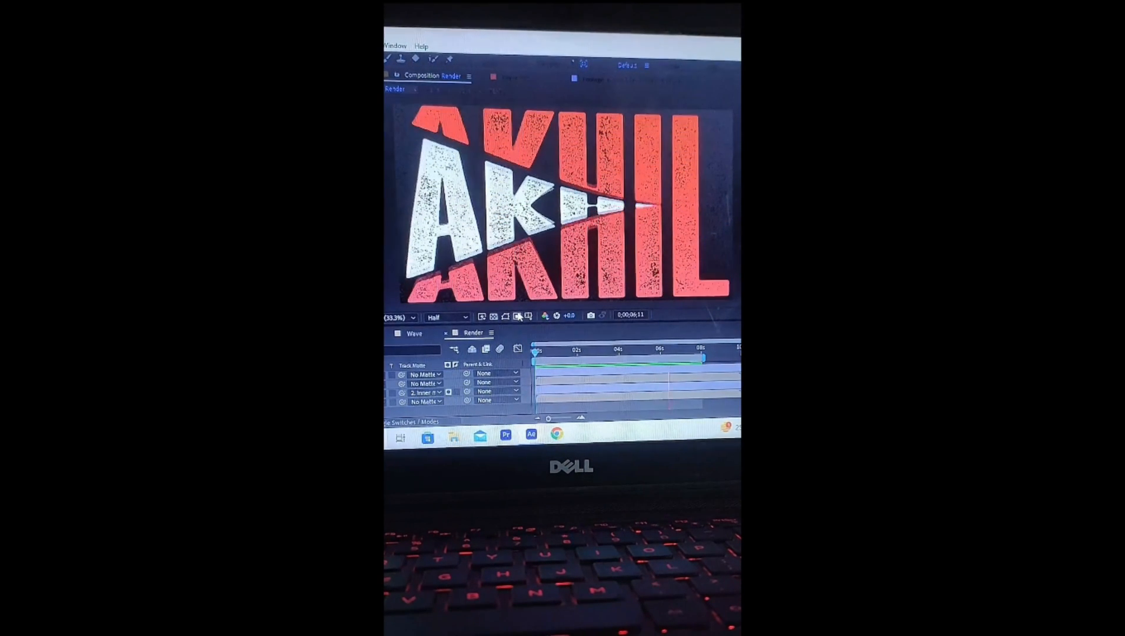
Launch PowerPoint from its taskbar icon
{"action": "left_click", "coordinate": [624, 618]}
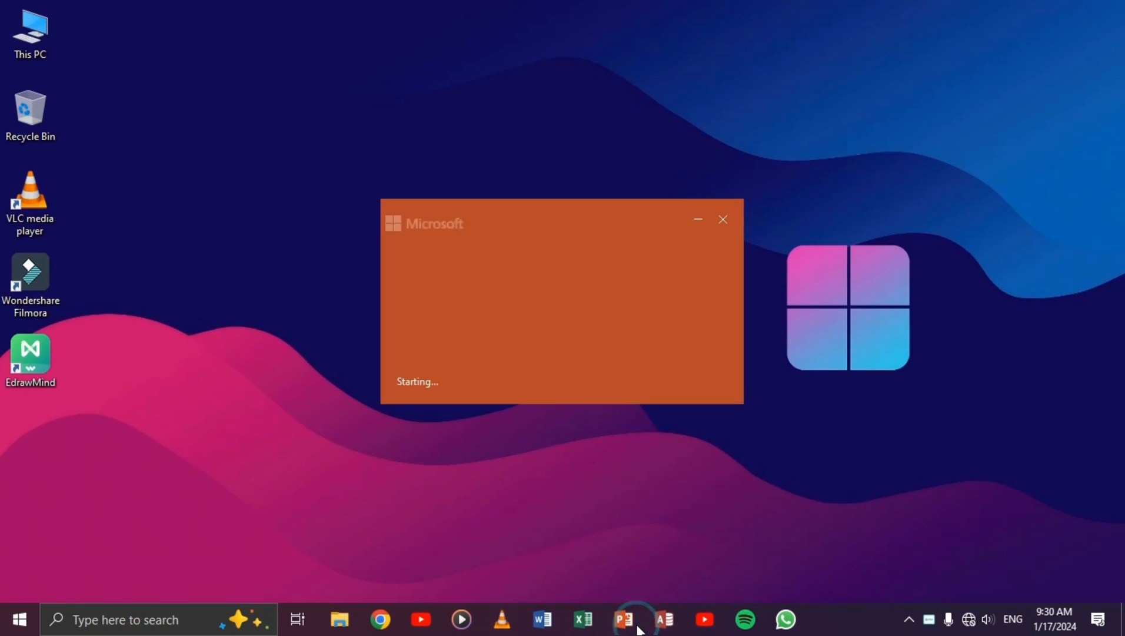
Start a blank presentation with an INDIA text box in Impact font
{"action": "left_click", "coordinate": [622, 619]}
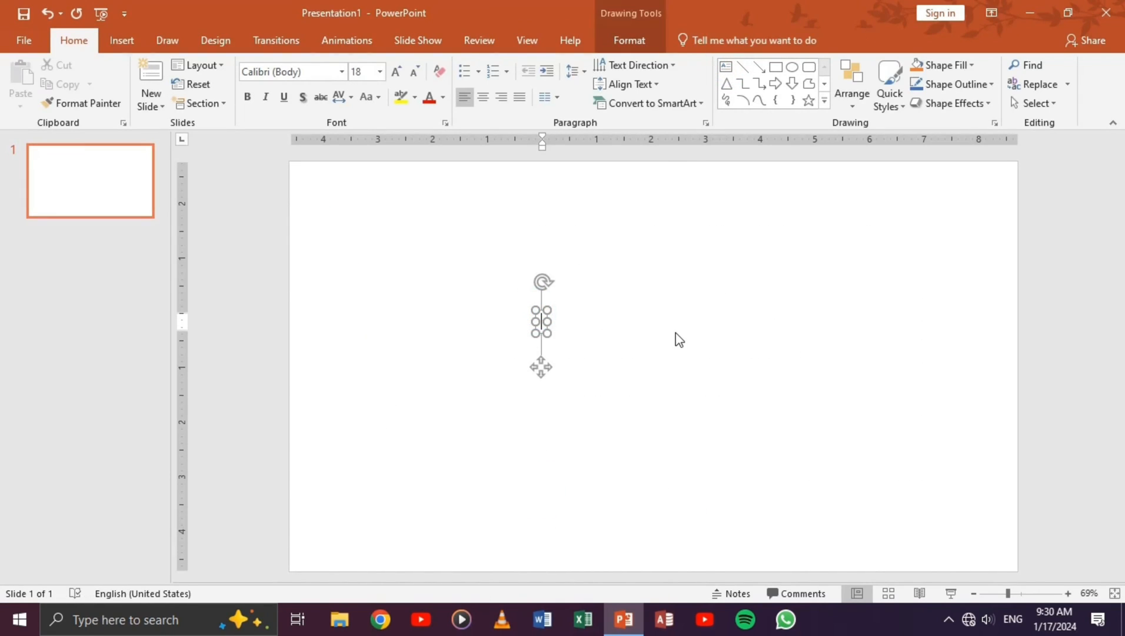
{"action": "type", "text": "INDIA"}
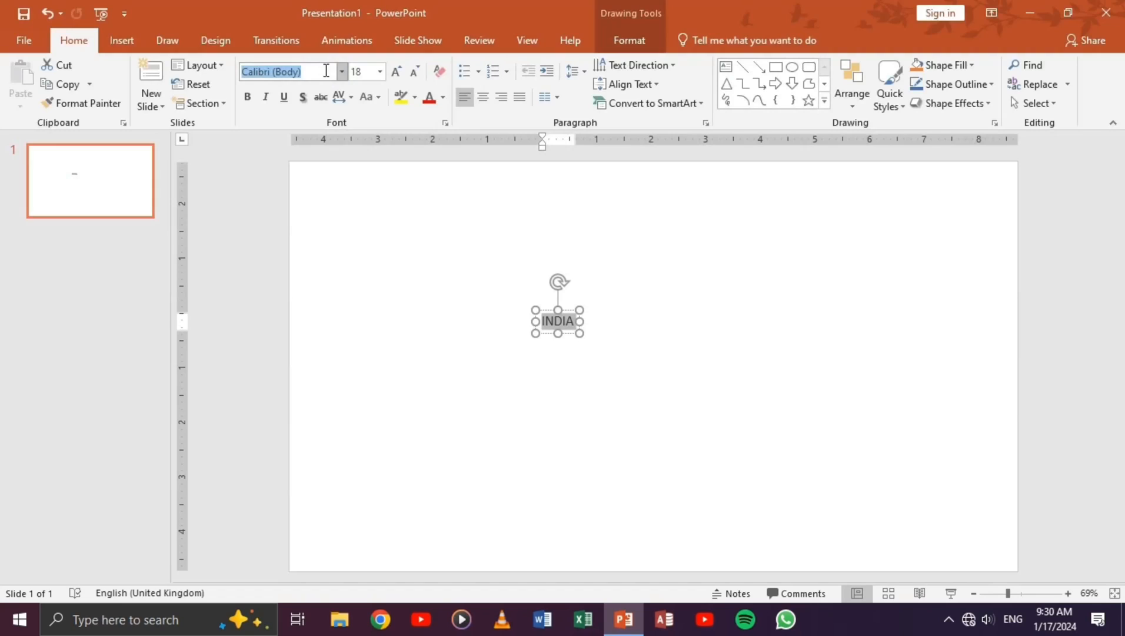
{"action": "type", "text": "Impact"}
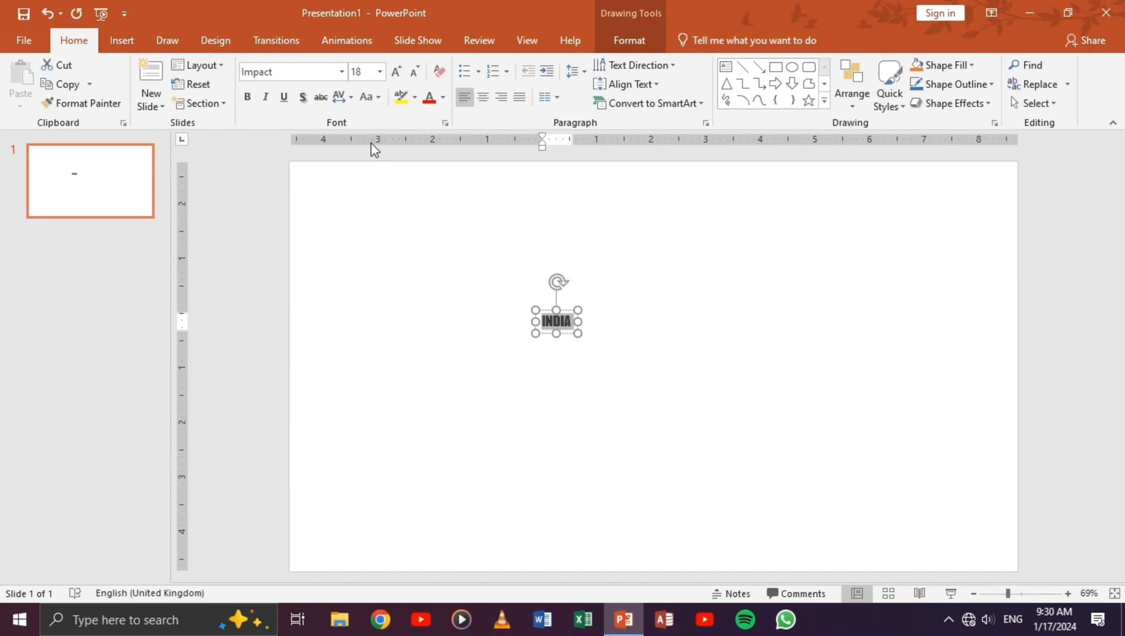
Enlarge INDIA to size 199 and draw a full-slide rectangle behind it
{"action": "left_click", "coordinate": [395, 71]}
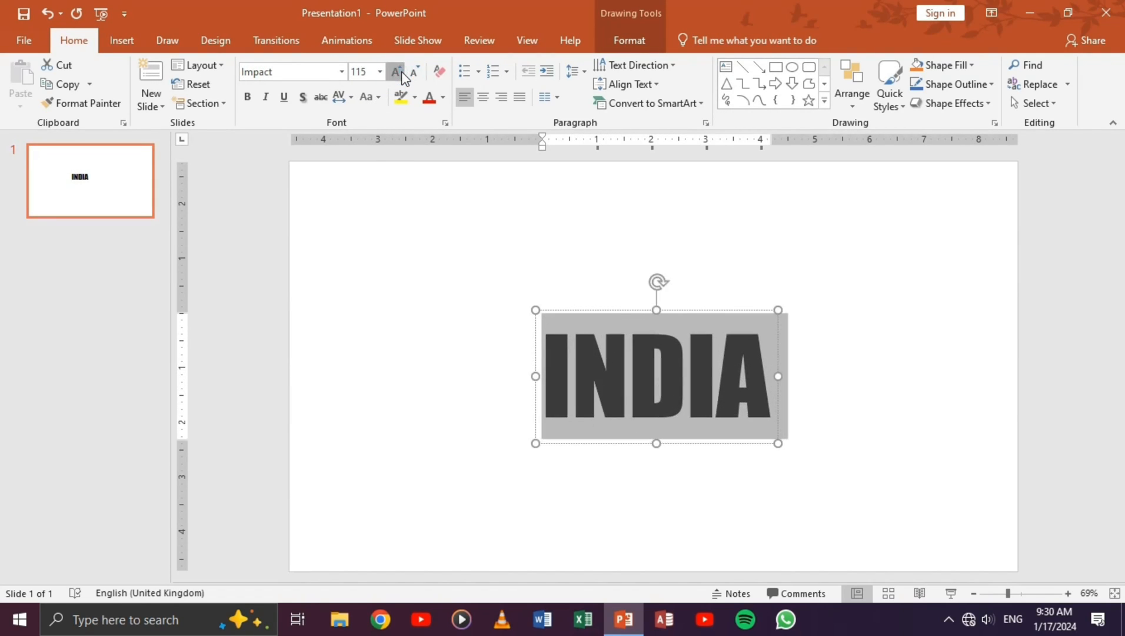
{"action": "left_click", "coordinate": [851, 83]}
{"action": "type", "text": "199"}
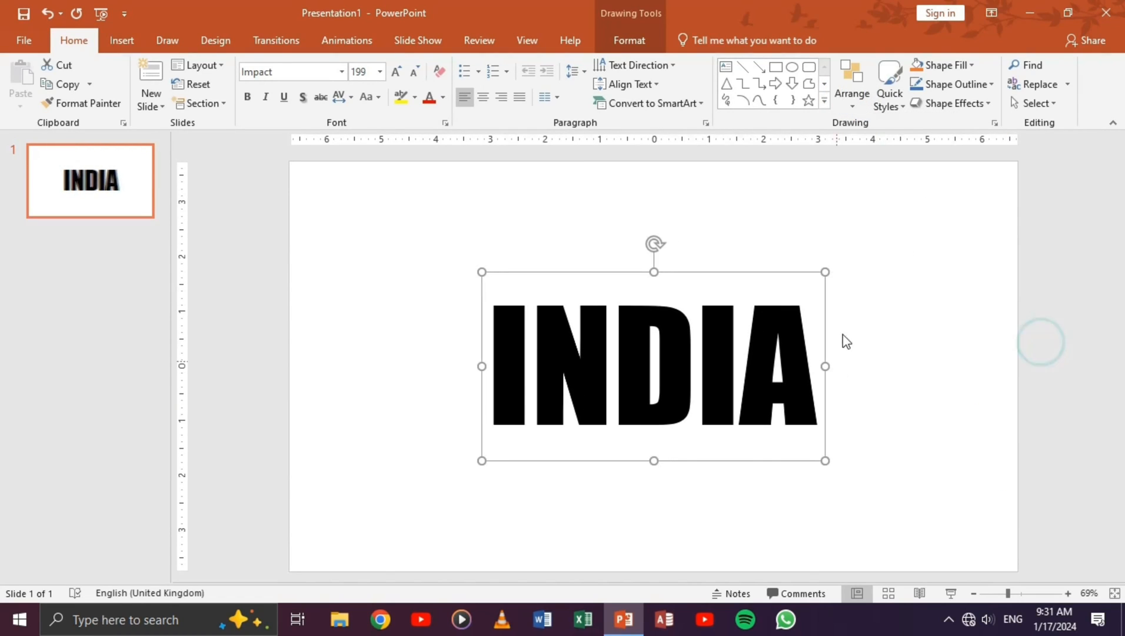
{"action": "left_click", "coordinate": [777, 66]}
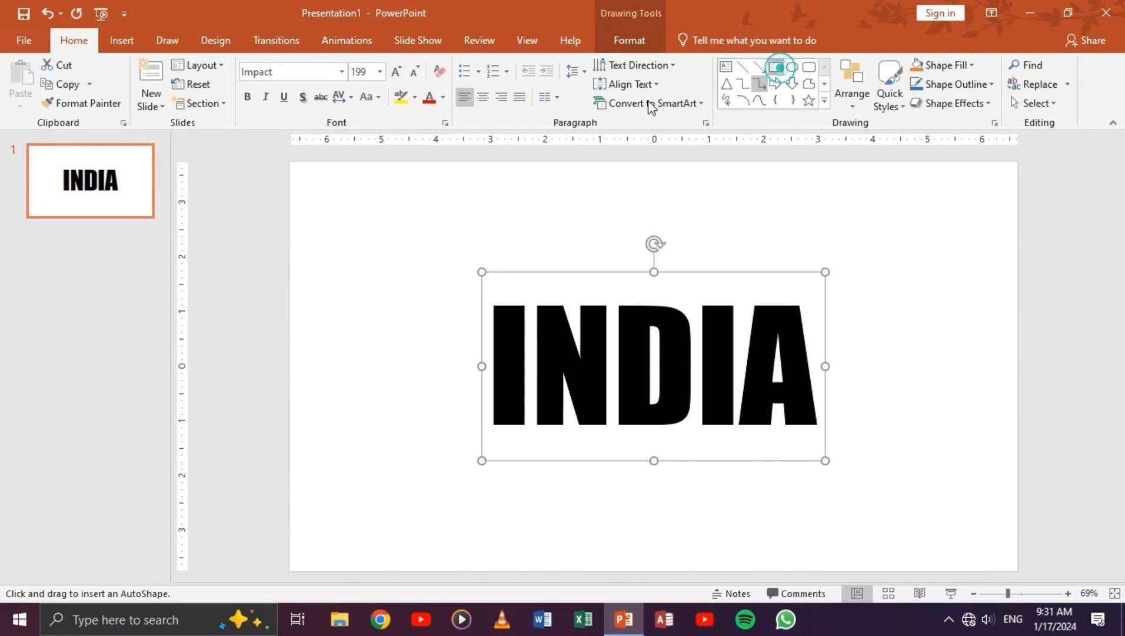
{"action": "left_click", "coordinate": [777, 66]}
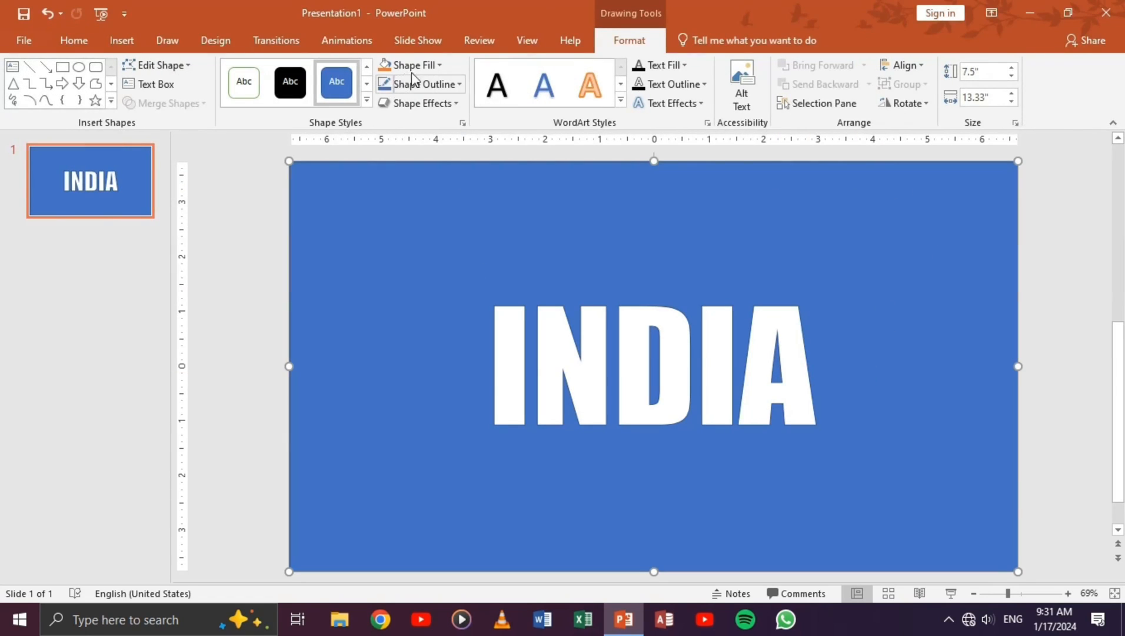
Fill the full-slide rectangle black so INDIA shows in white lettering
{"action": "left_click", "coordinate": [290, 81]}
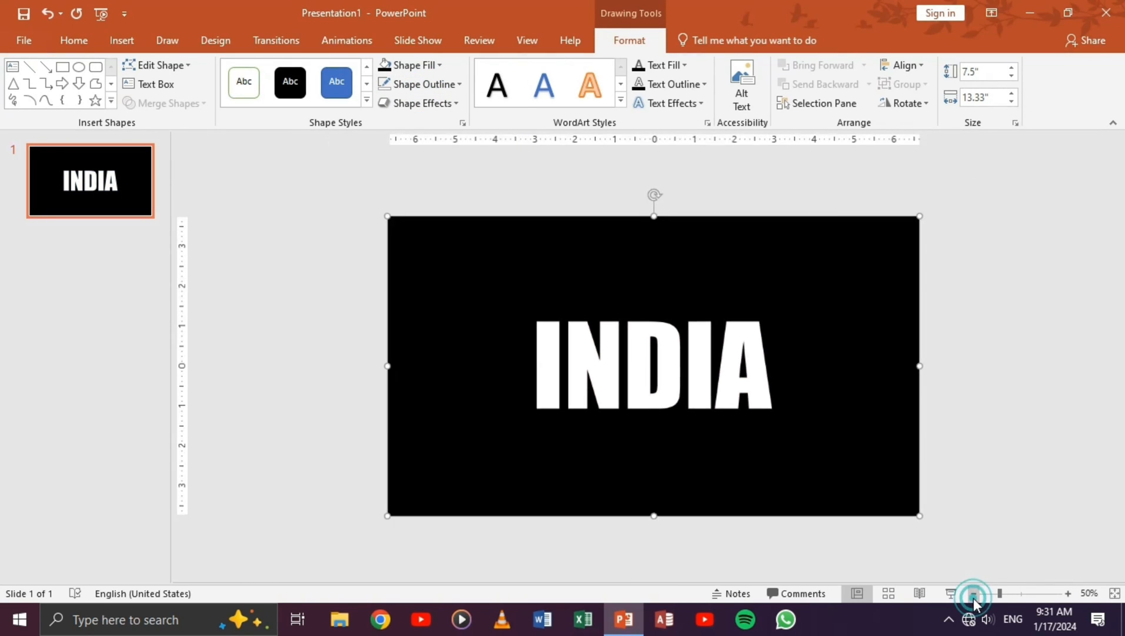
{"action": "left_click", "coordinate": [1067, 597]}
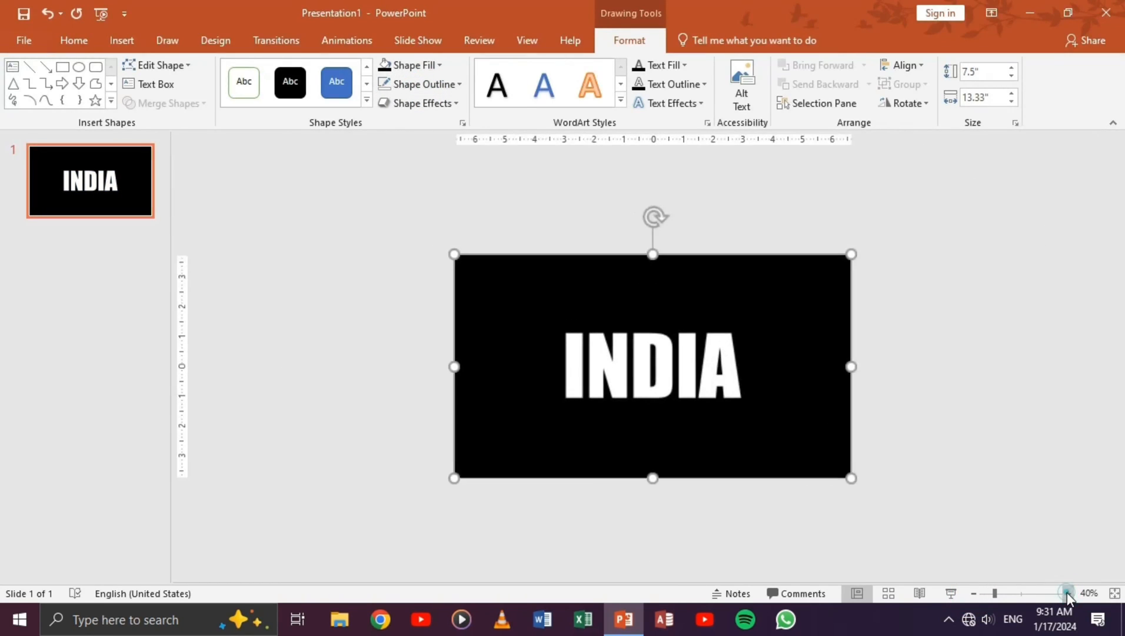
{"action": "left_click", "coordinate": [1090, 593]}
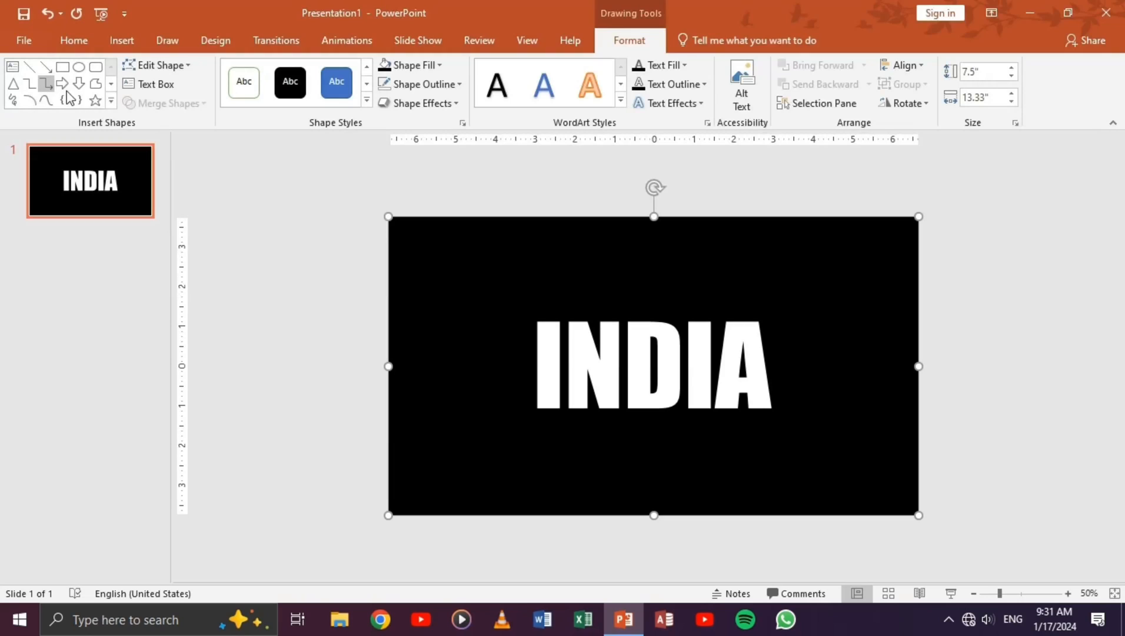
{"action": "left_click", "coordinate": [282, 82]}
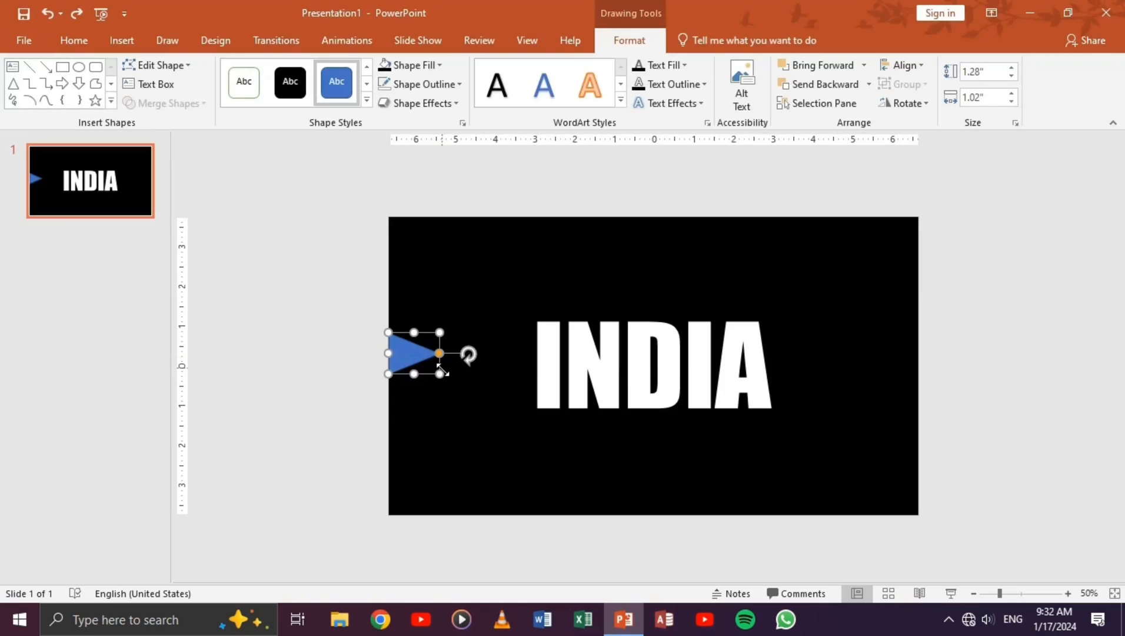
Stretch the triangle into a long yellow wedge touching the slide's left edge
{"action": "left_click_drag", "start_coordinate": [439, 373], "coordinate": [918, 362]}
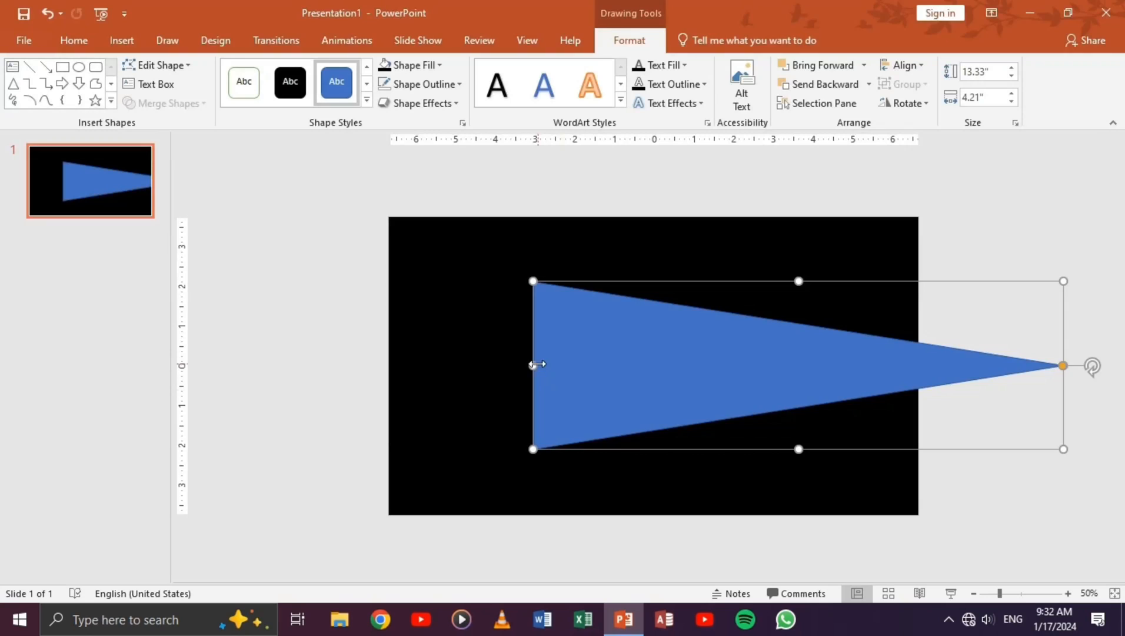
{"action": "left_click_drag", "start_coordinate": [533, 364], "coordinate": [256, 357]}
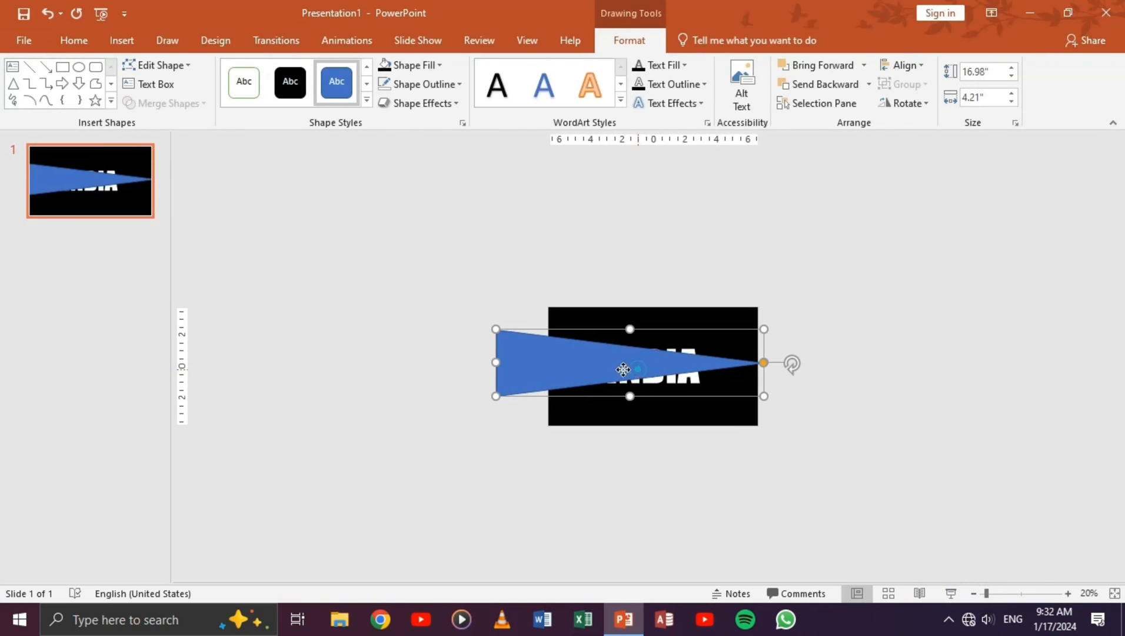
{"action": "left_click_drag", "start_coordinate": [624, 368], "coordinate": [422, 377]}
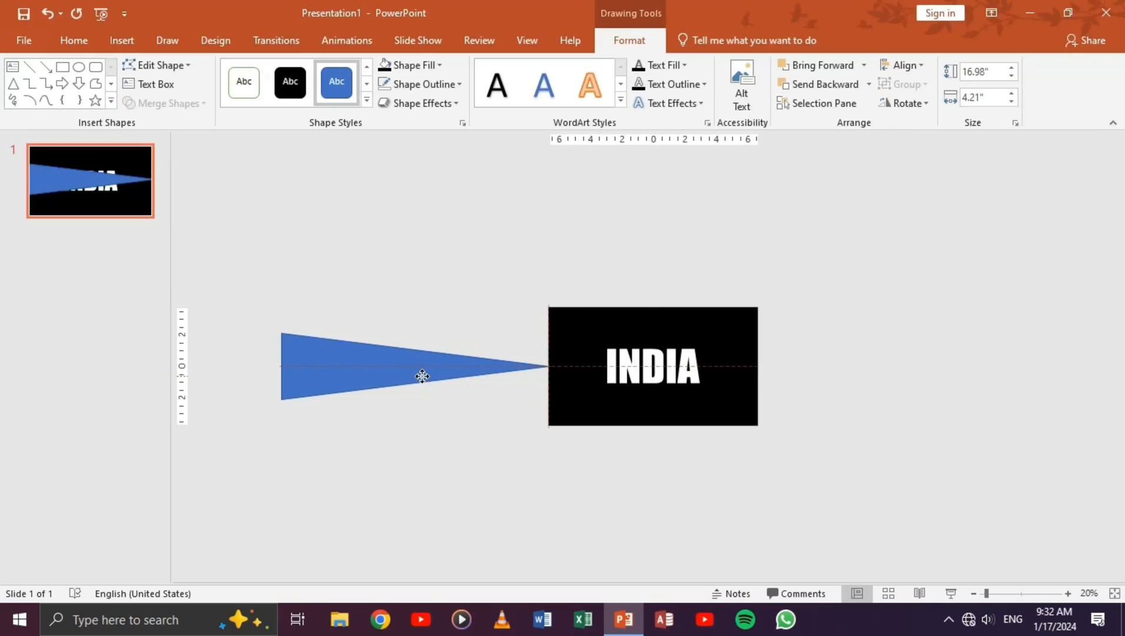
{"action": "left_click", "coordinate": [418, 84]}
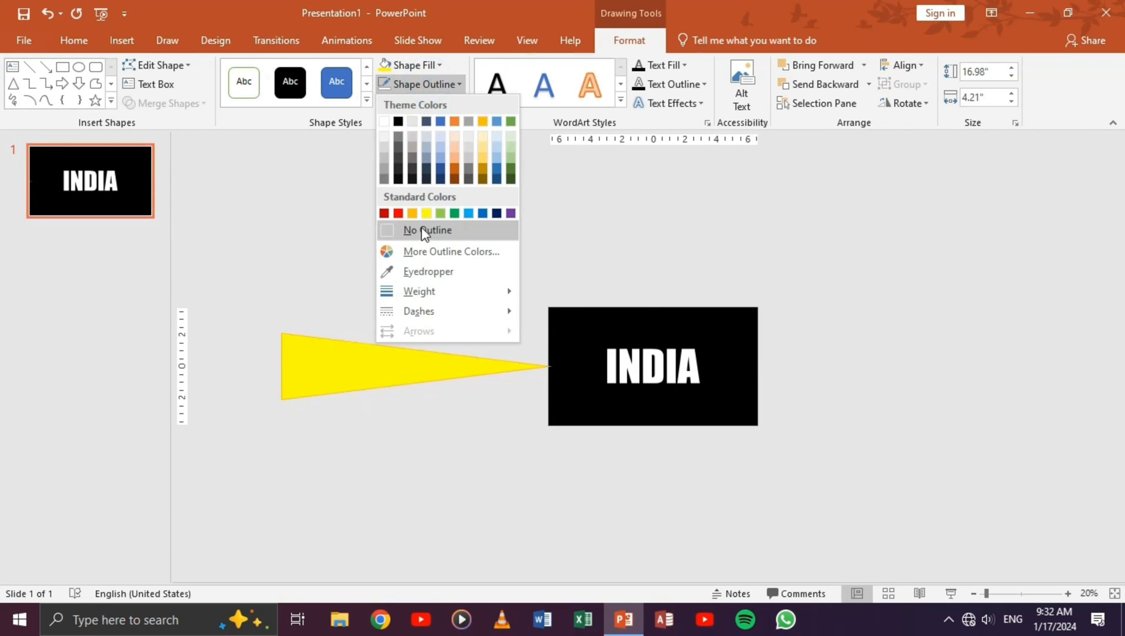
Outline the yellow triangle and place a white copy further left in line
{"action": "left_click", "coordinate": [428, 230]}
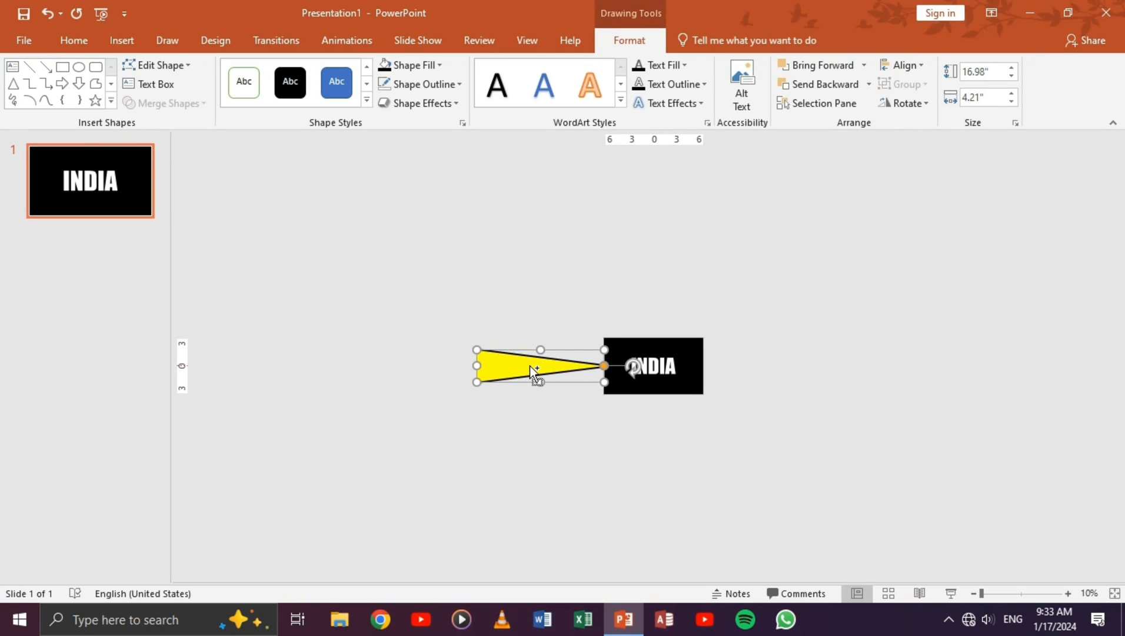
{"action": "left_click_drag", "start_coordinate": [539, 366], "coordinate": [420, 361]}
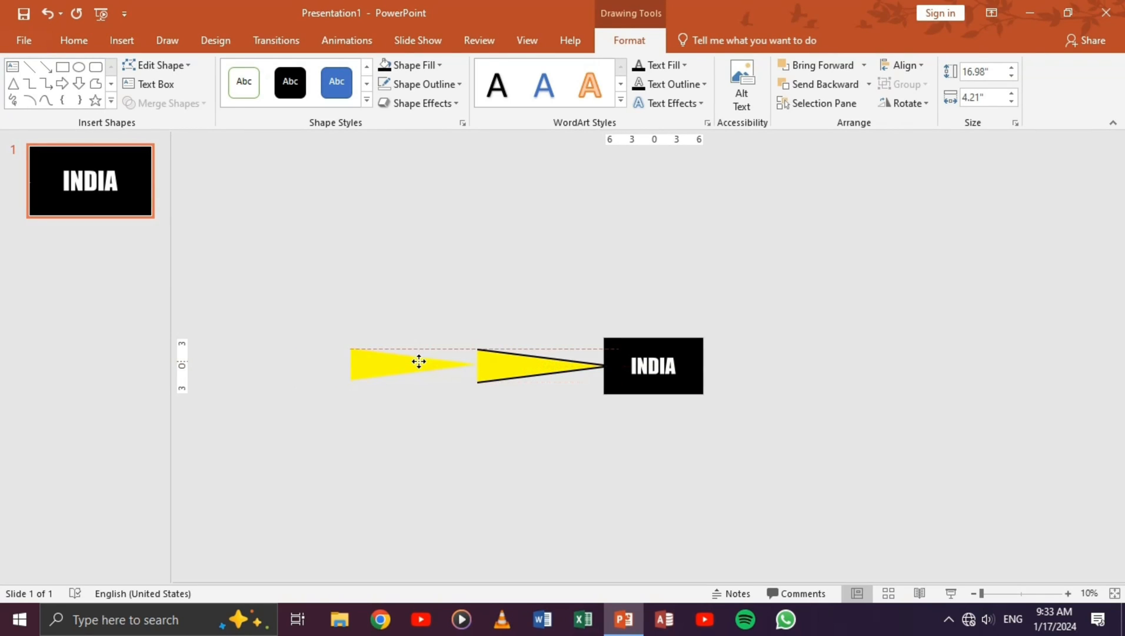
{"action": "left_click", "coordinate": [409, 65]}
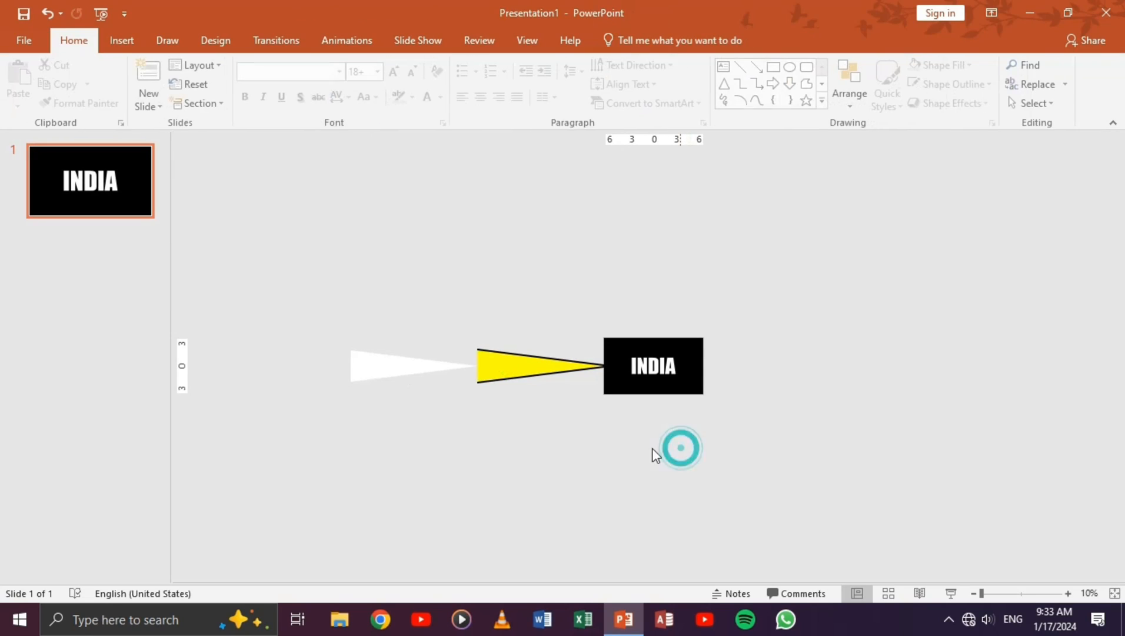
Give both triangles rightward Lines motion paths with a 1-second smooth start
{"action": "left_click", "coordinate": [347, 40]}
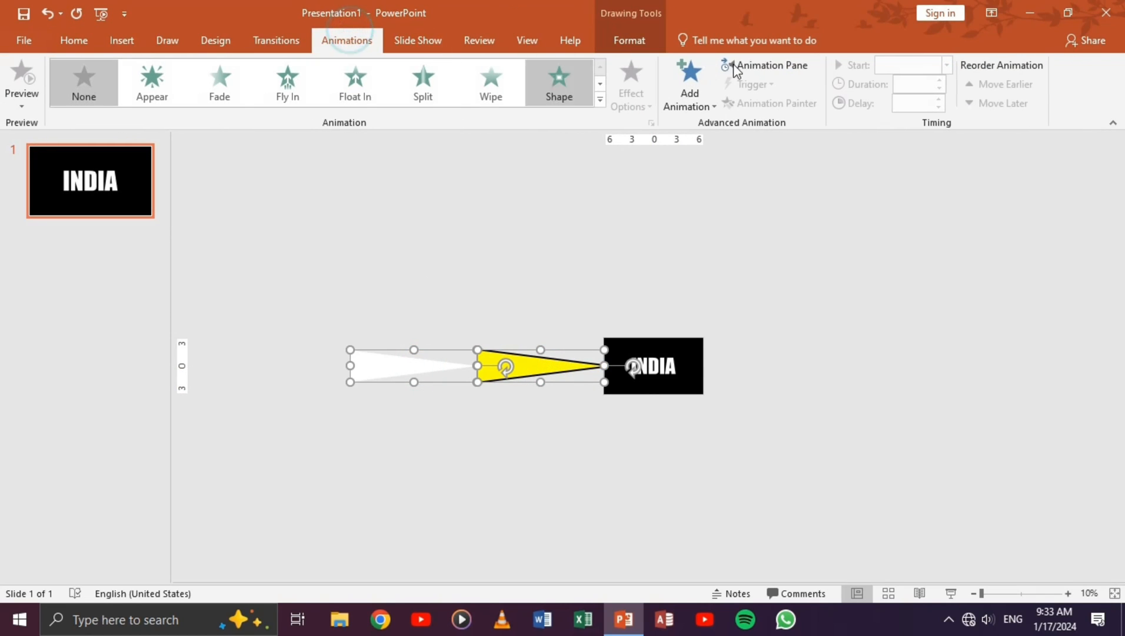
{"action": "left_click", "coordinate": [689, 82]}
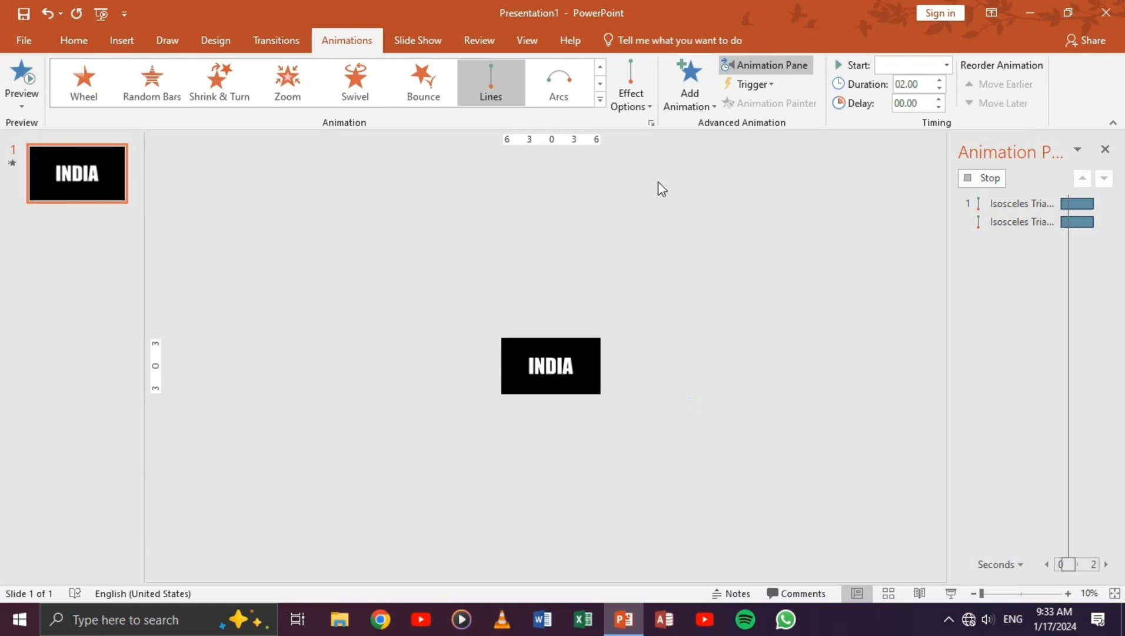
{"action": "left_click", "coordinate": [630, 82]}
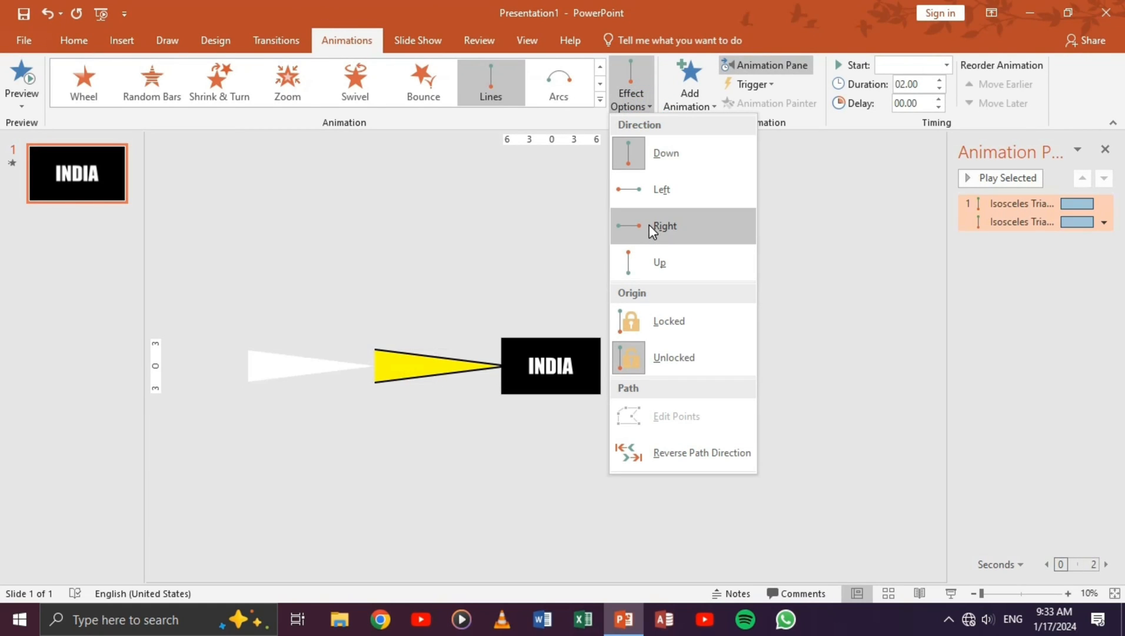
{"action": "left_click", "coordinate": [663, 225]}
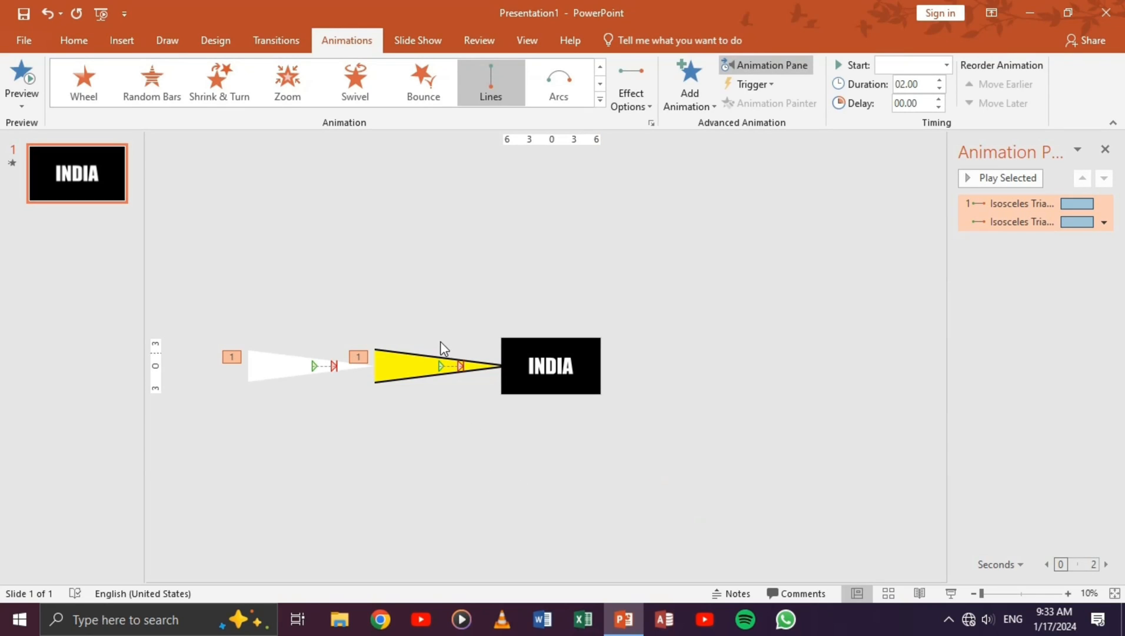
{"action": "left_click", "coordinate": [438, 366]}
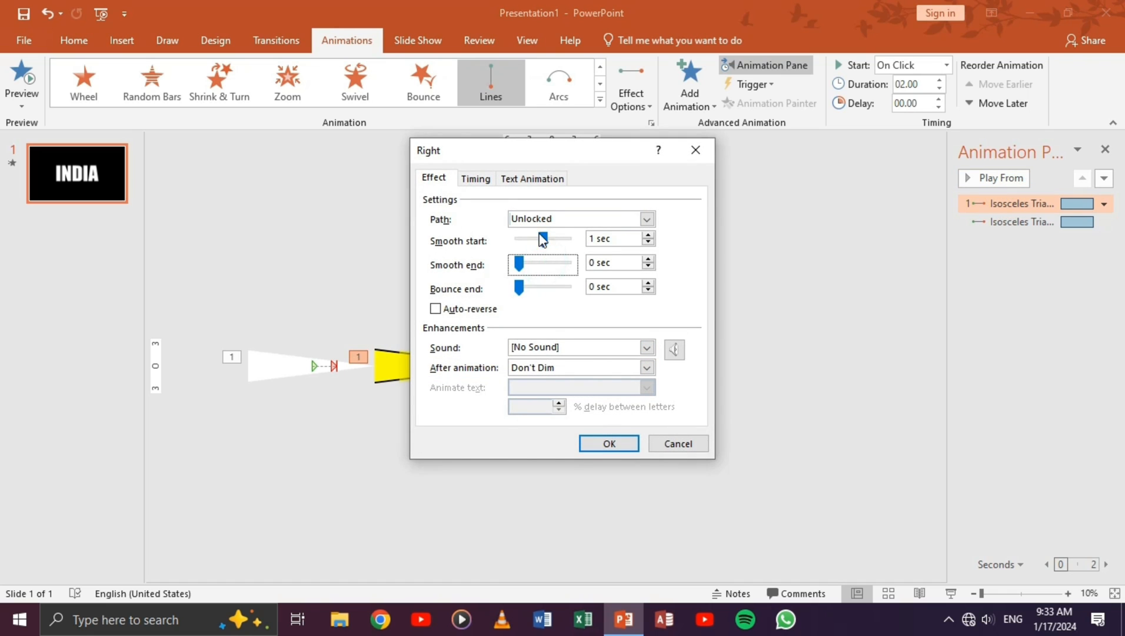
{"action": "left_click", "coordinate": [608, 442]}
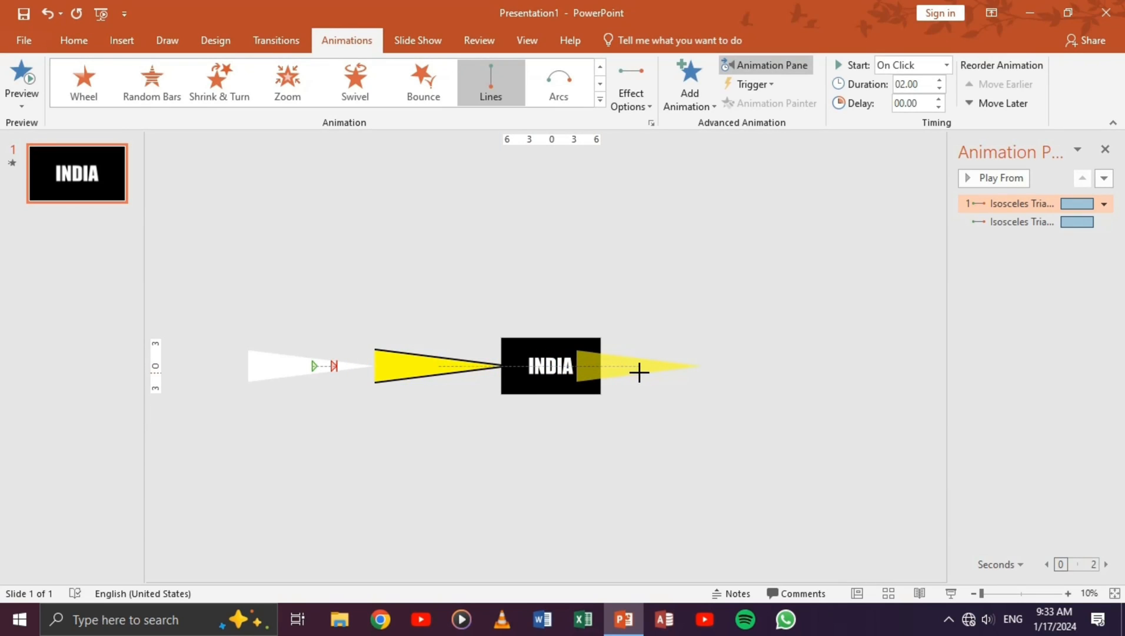
{"action": "left_click", "coordinate": [416, 366]}
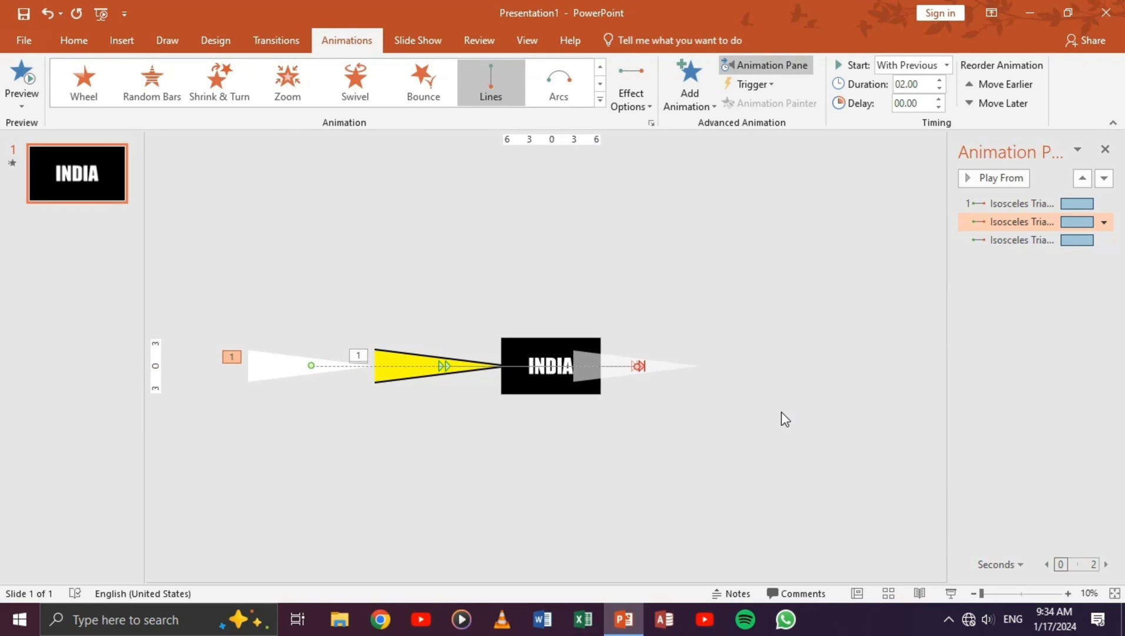
Preview the animation as the triangles sweep across the INDIA text
{"action": "left_click", "coordinate": [1001, 178]}
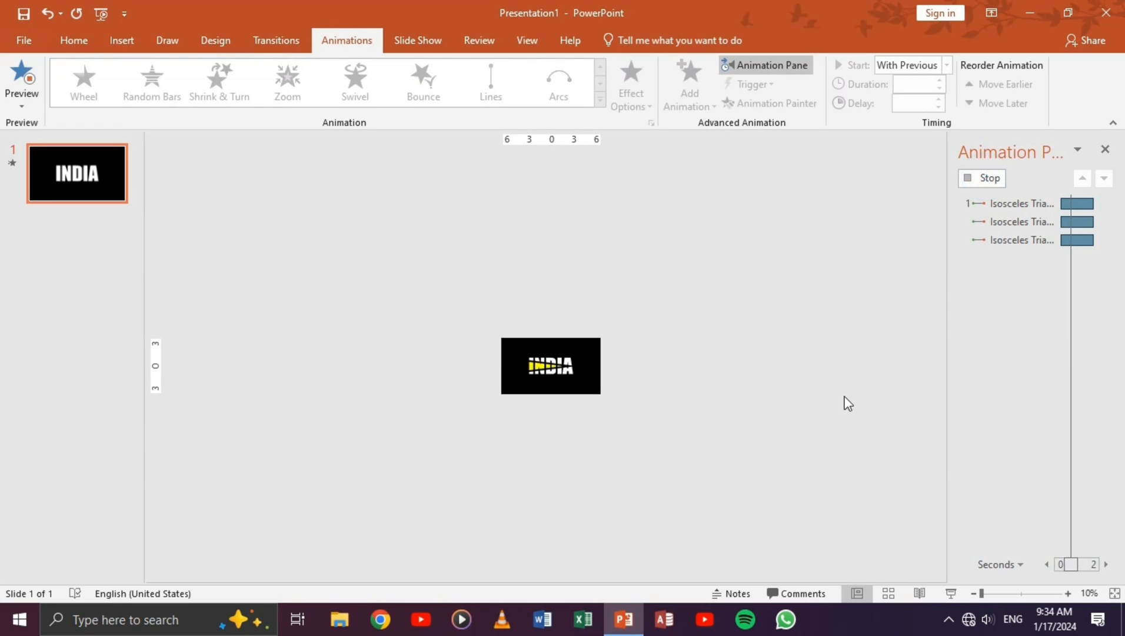